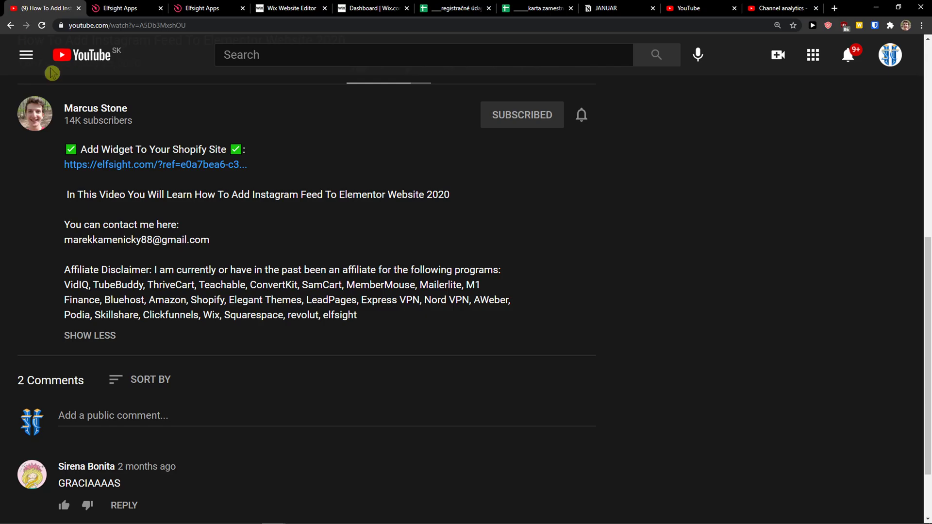
{"action": "mouse_move", "coordinate": [196, 170]}
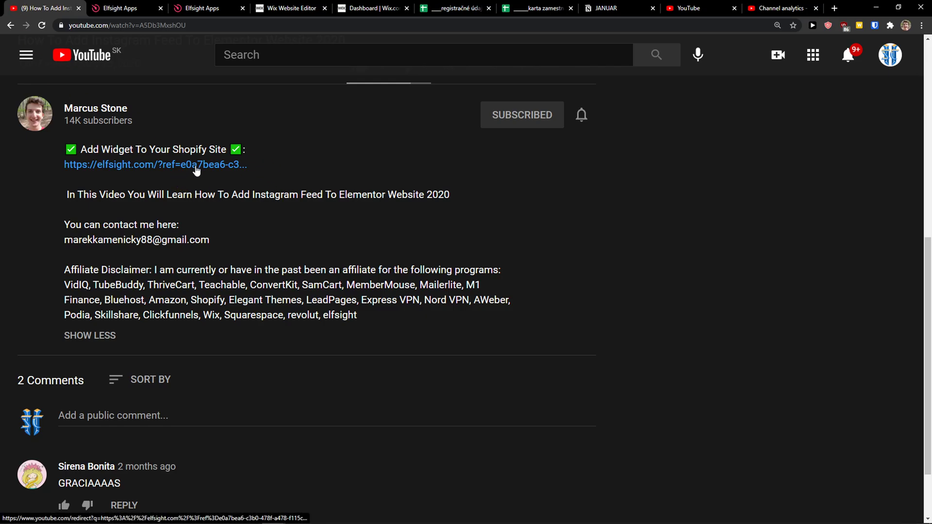
Open the elfsight.com referral link from the YouTube video description
{"action": "left_click", "coordinate": [155, 165]}
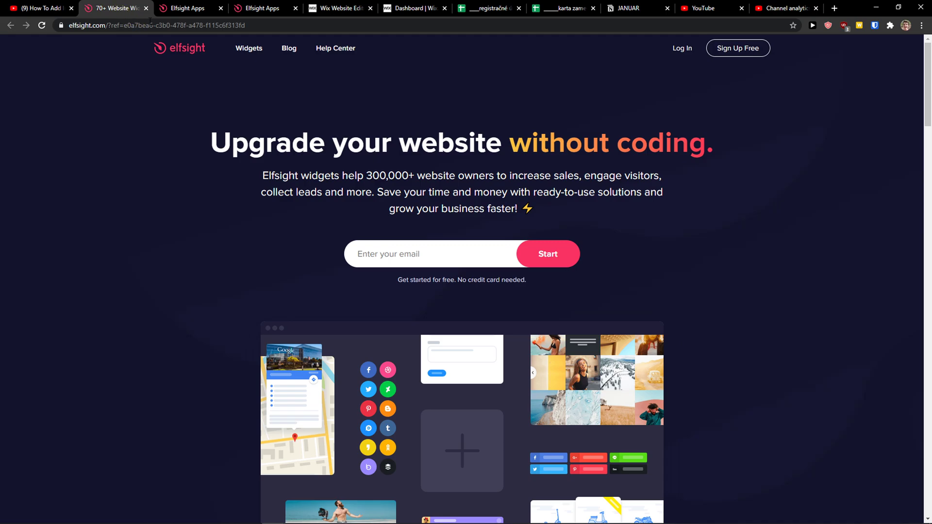
{"action": "mouse_move", "coordinate": [93, 70]}
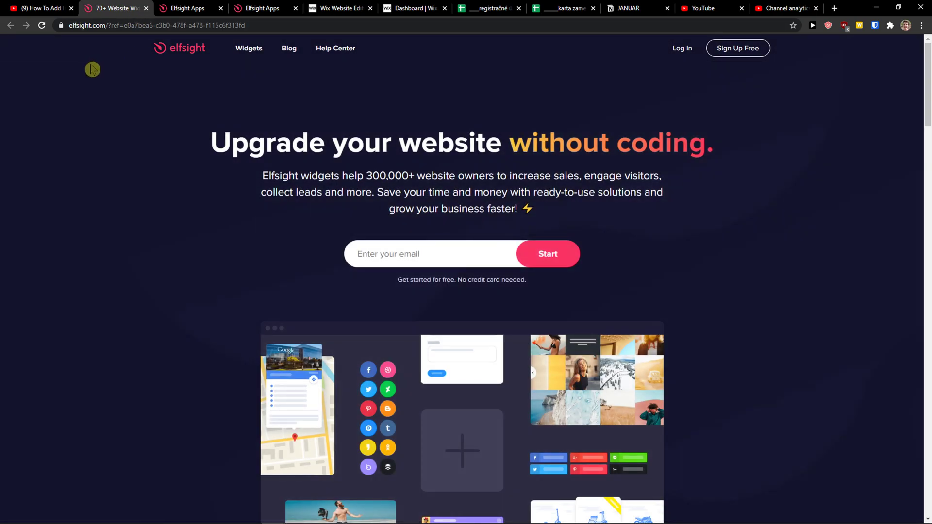
Visit the sign-up page, return to the Elfsight homepage, and log in
{"action": "left_click", "coordinate": [737, 48]}
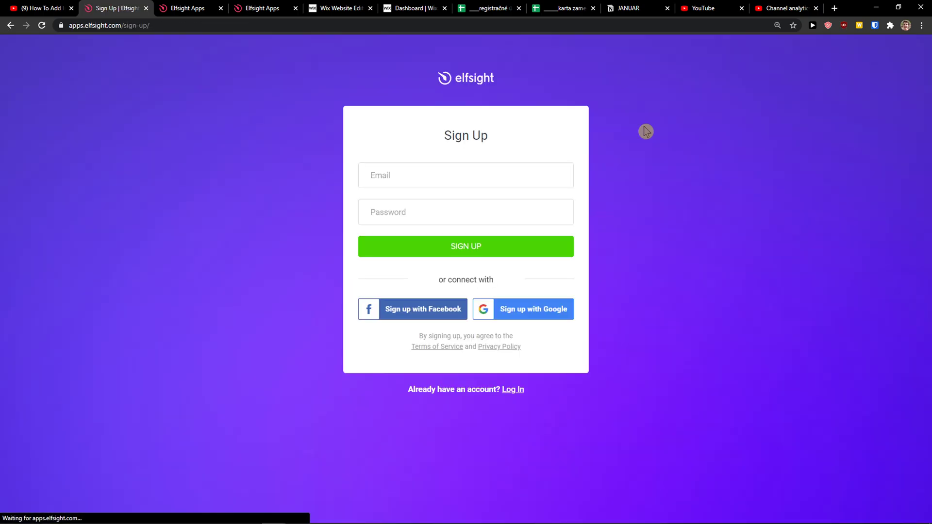
{"action": "left_click", "coordinate": [466, 174]}
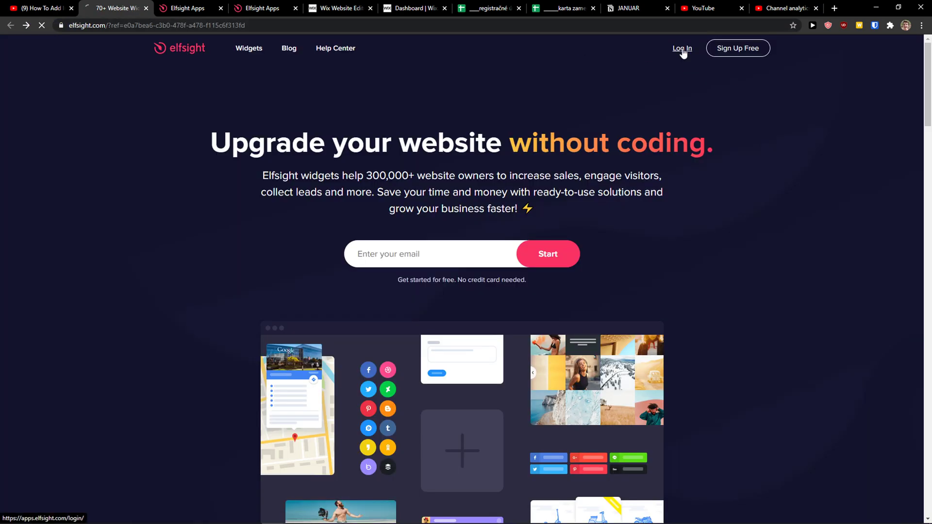
{"action": "left_click", "coordinate": [681, 48]}
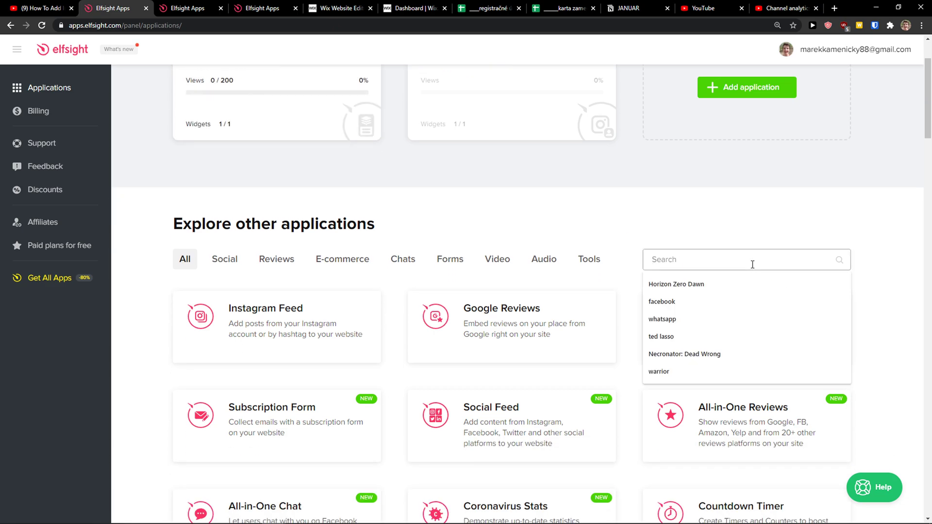
Search the Elfsight apps for 'popup' and create a Popup widget
{"action": "type", "text": "popup"}
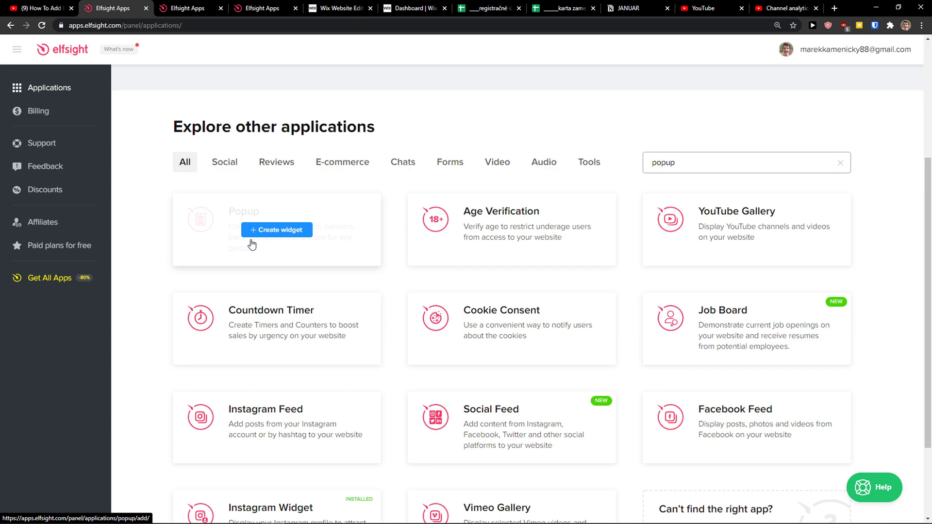
{"action": "left_click", "coordinate": [276, 230]}
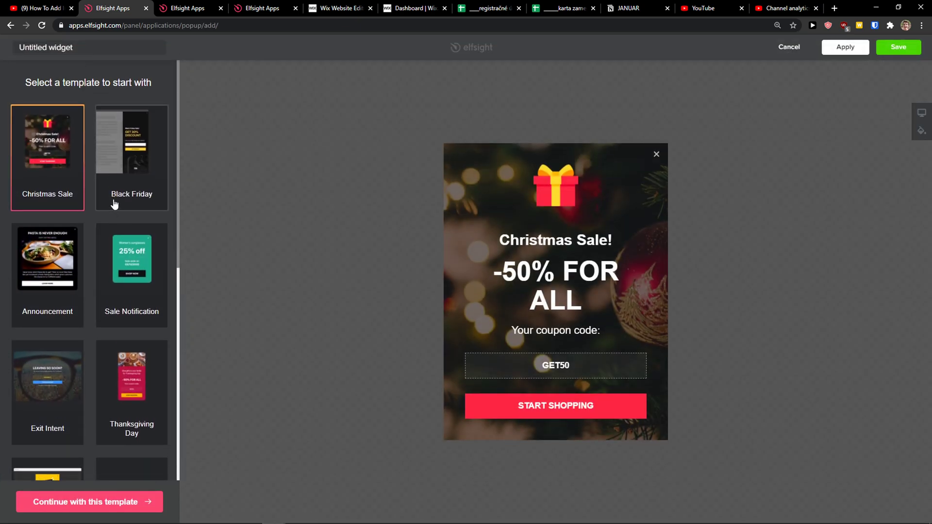
Compare popup templates and continue with the Black Friday Coupon template
{"action": "left_click", "coordinate": [131, 257]}
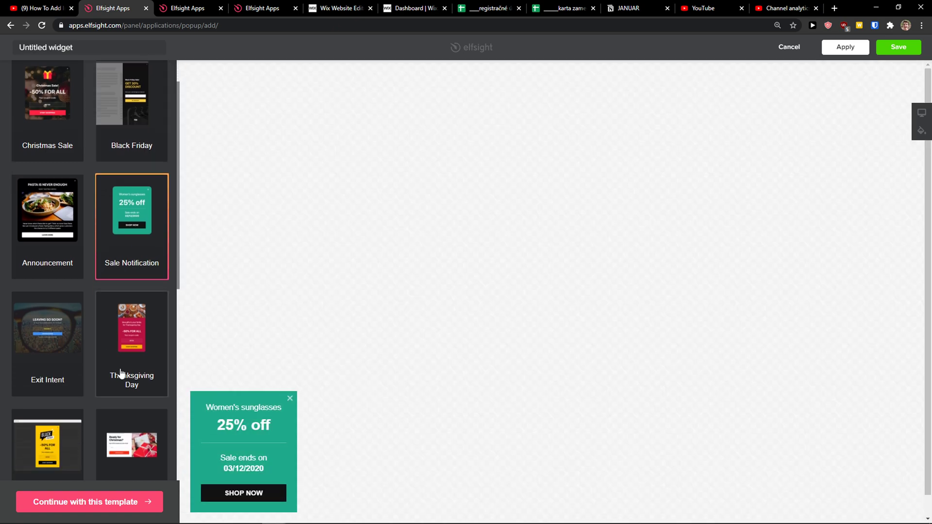
{"action": "left_click", "coordinate": [132, 140]}
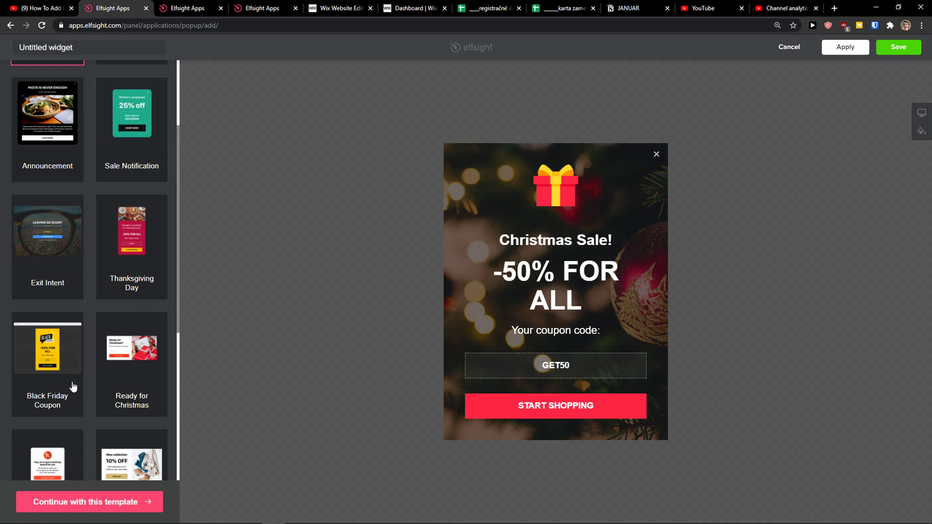
{"action": "left_click", "coordinate": [47, 344]}
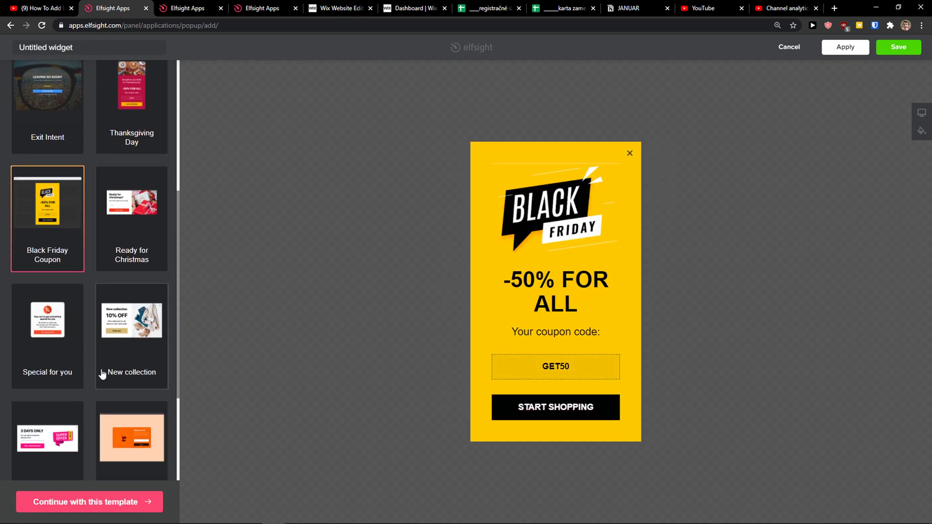
{"action": "left_click", "coordinate": [131, 440]}
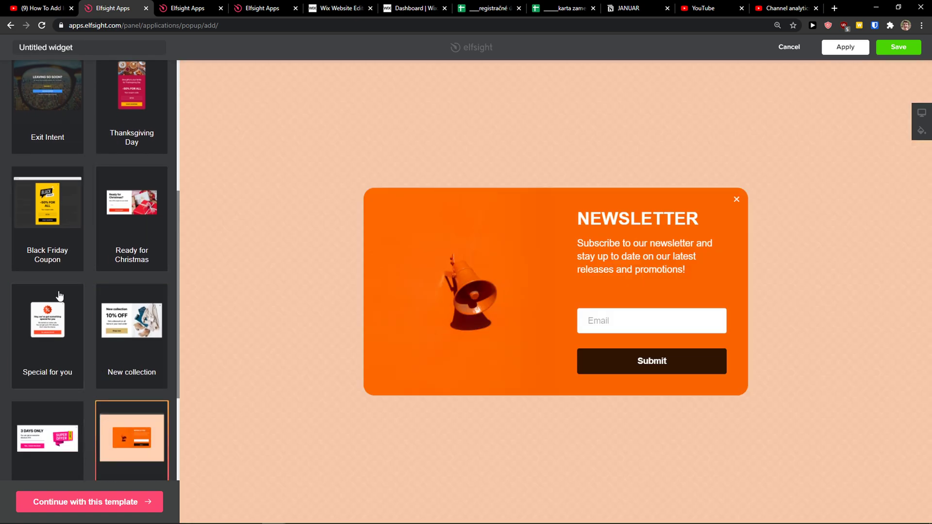
{"action": "left_click", "coordinate": [47, 199]}
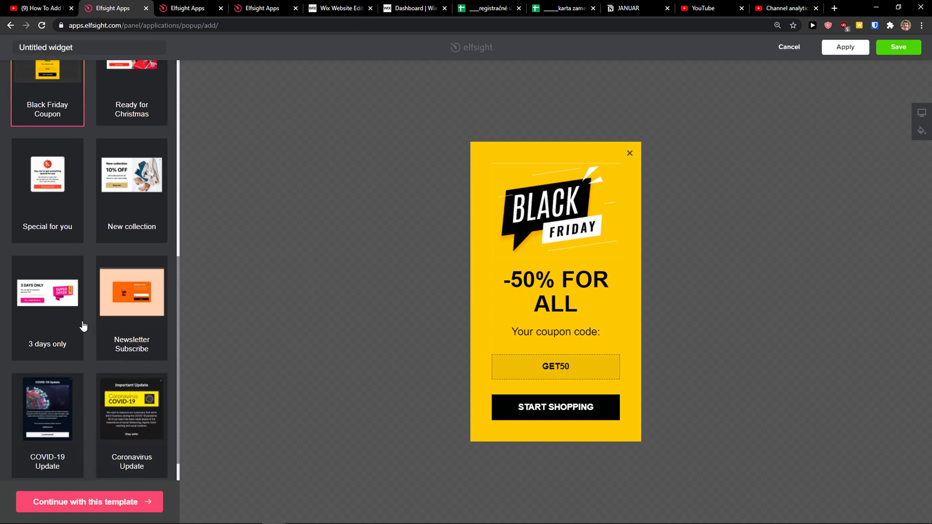
{"action": "left_click", "coordinate": [131, 291]}
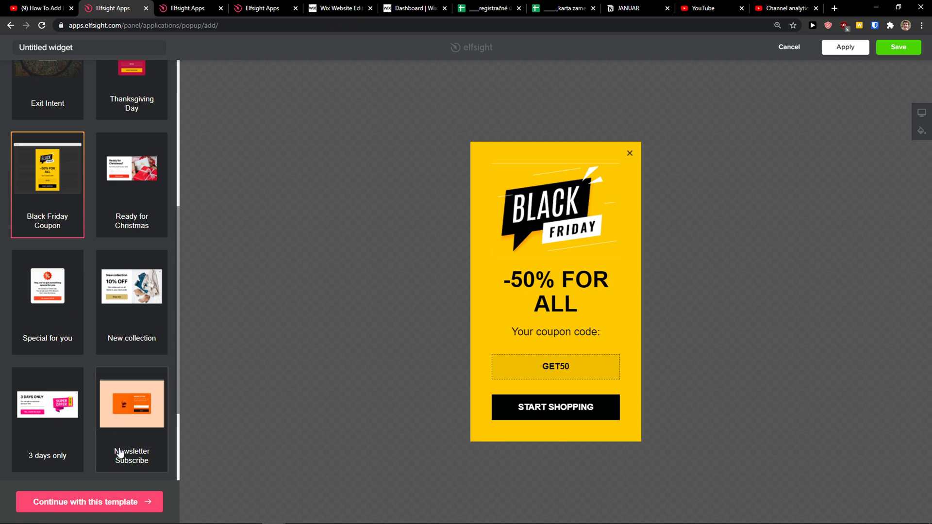
{"action": "left_click", "coordinate": [89, 501]}
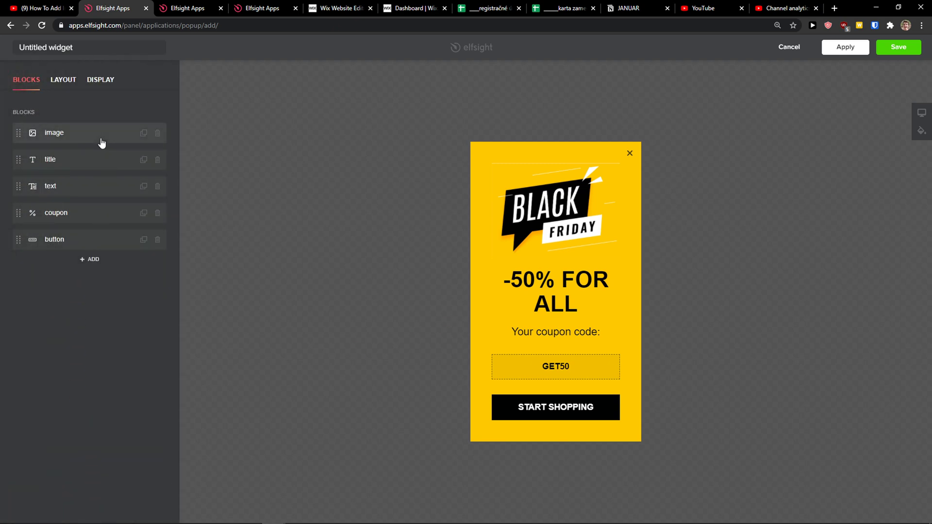
{"action": "mouse_move", "coordinate": [71, 209]}
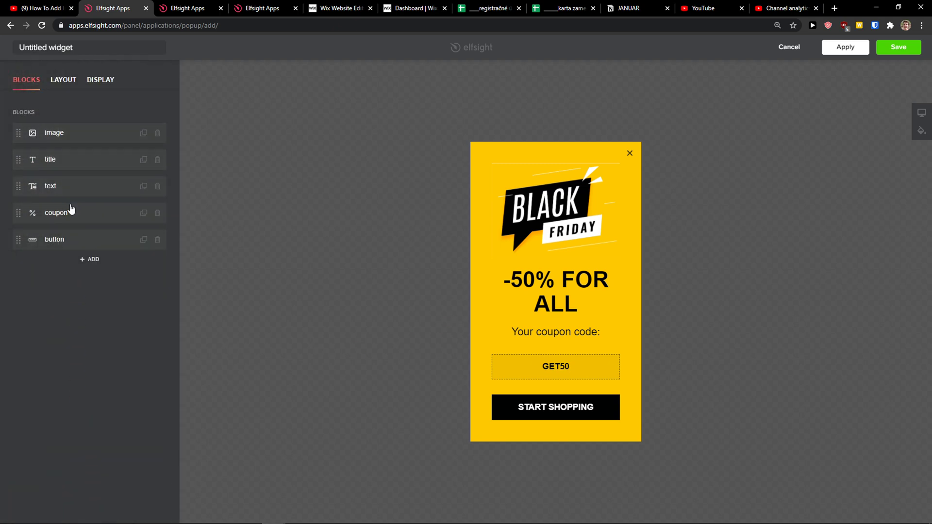
Check the coupon block's GET50 code, then view the Layout options
{"action": "left_click", "coordinate": [54, 132]}
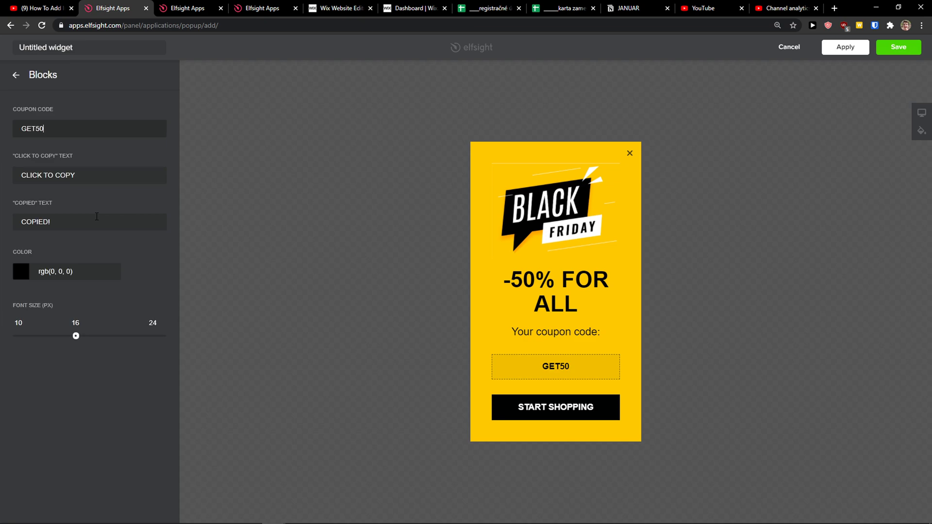
{"action": "left_click", "coordinate": [15, 74]}
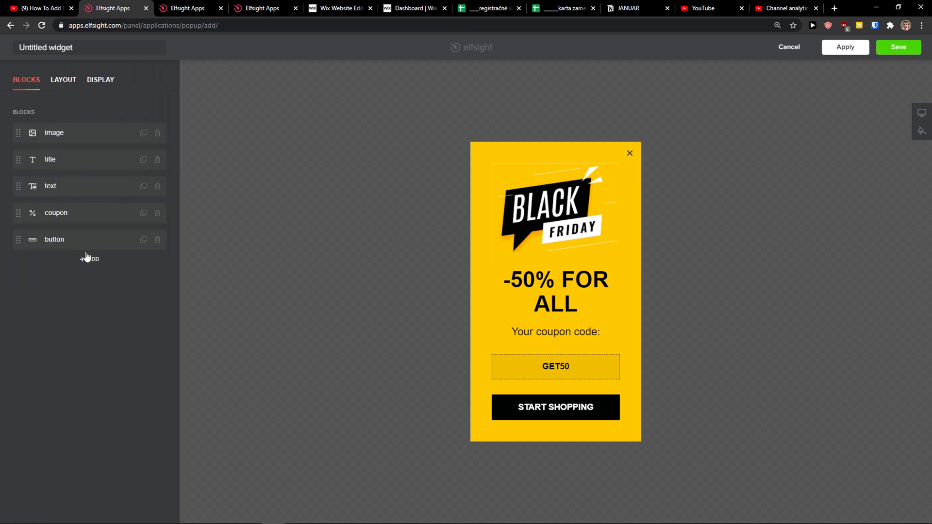
{"action": "left_click", "coordinate": [63, 79]}
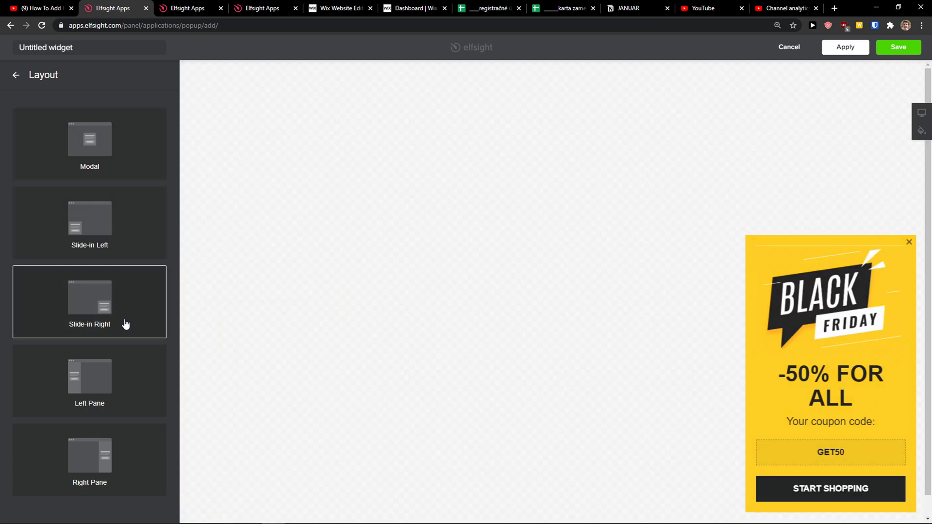
Keep the Modal layout, review the Display settings, and return to Blocks
{"action": "left_click", "coordinate": [90, 139]}
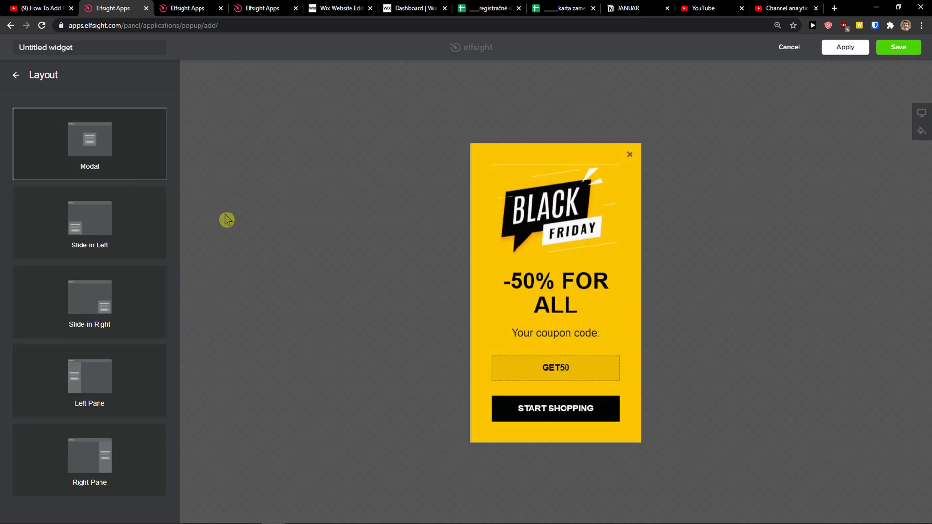
{"action": "left_click", "coordinate": [101, 79]}
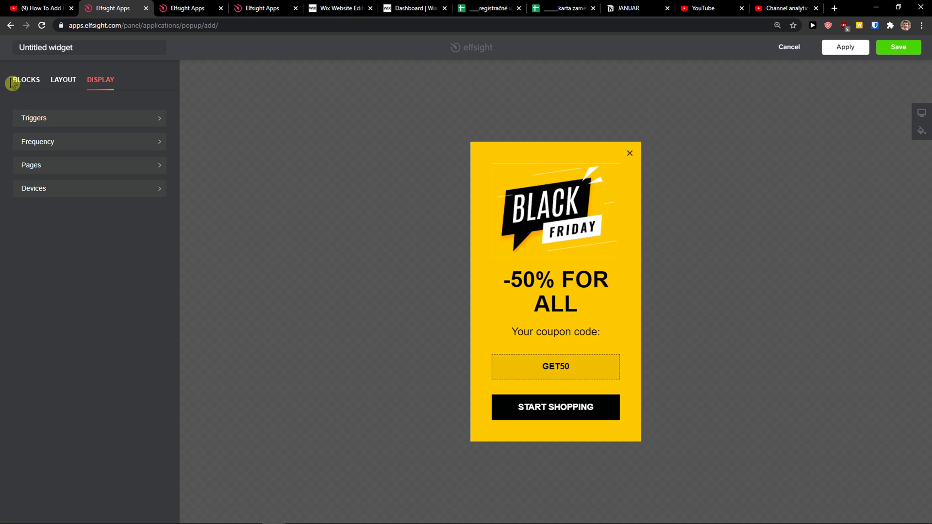
{"action": "left_click", "coordinate": [25, 79]}
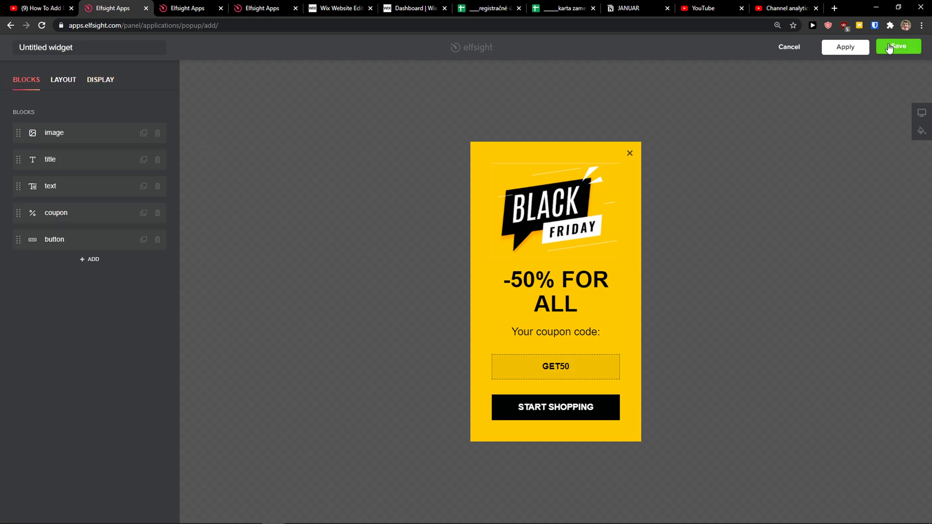
Save the Black Friday popup widget and bring up the Wix Editor tab
{"action": "left_click", "coordinate": [897, 47]}
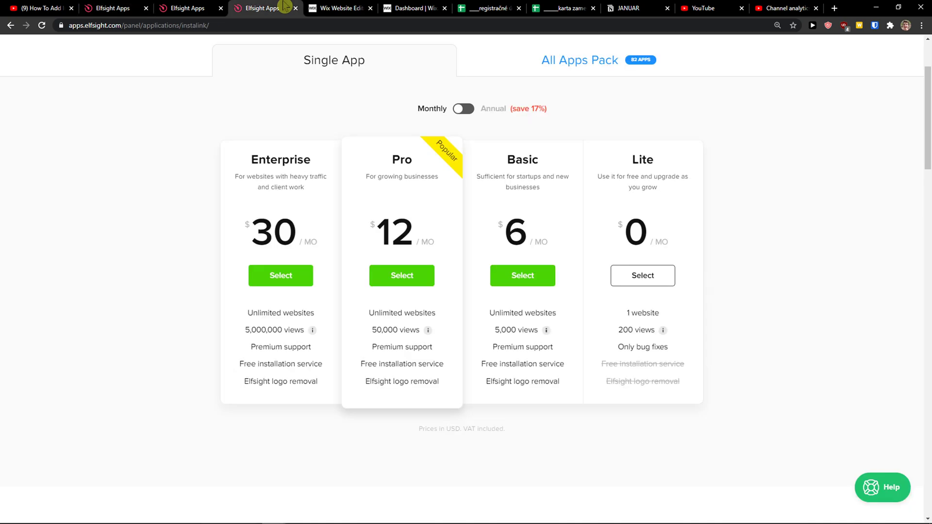
{"action": "mouse_move", "coordinate": [652, 232]}
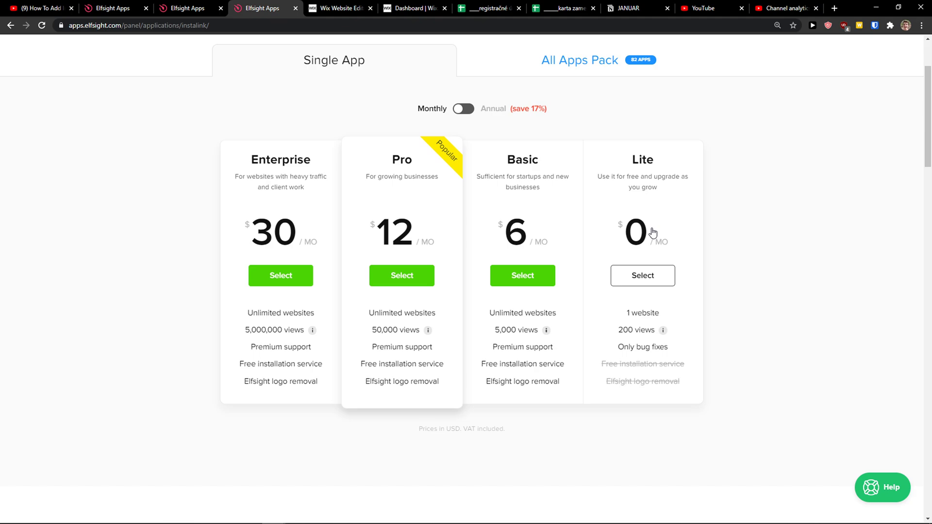
{"action": "mouse_move", "coordinate": [383, 215]}
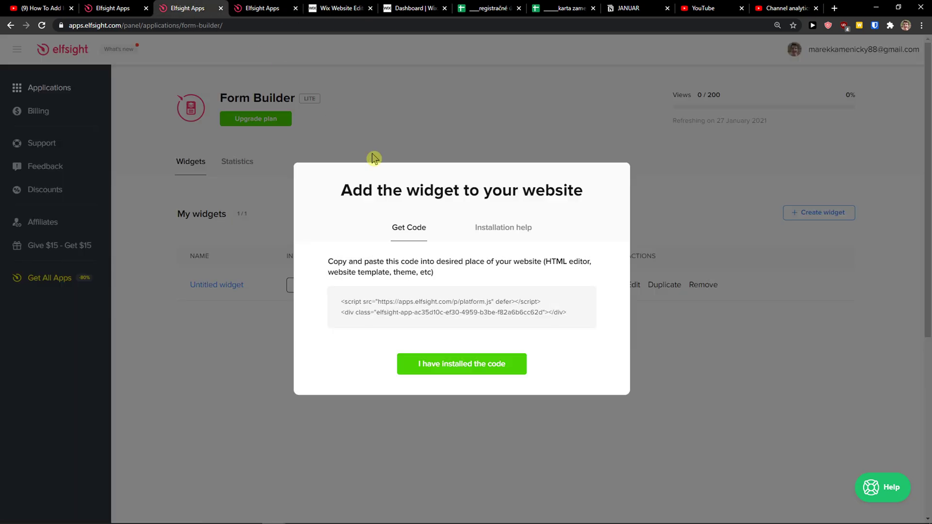
{"action": "left_click", "coordinate": [336, 8]}
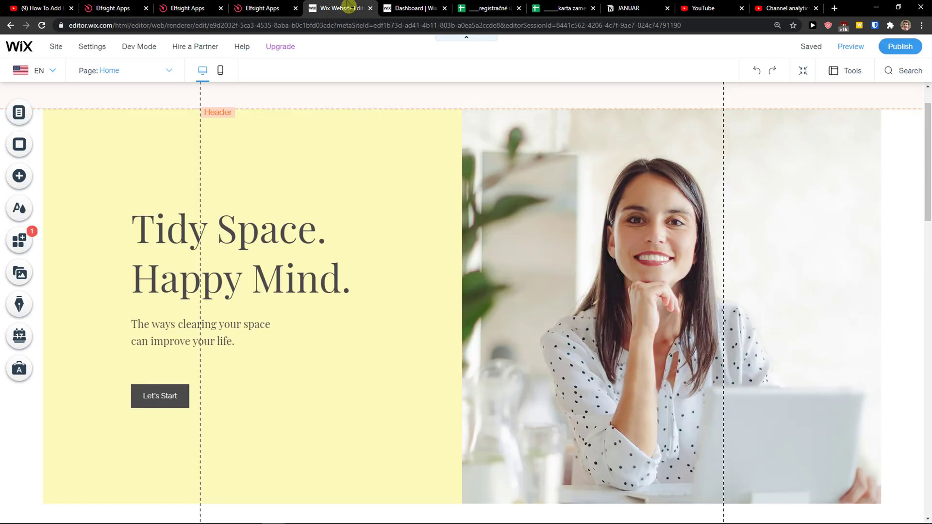
Place an Embed HTML element on the home page hero and open its code settings
{"action": "scroll", "scroll_direction": "down", "scroll_amount": 3}
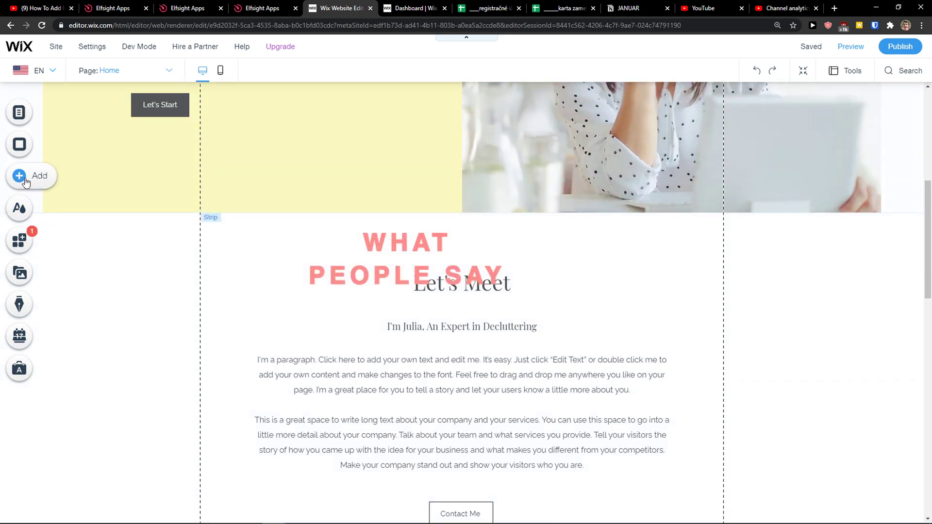
{"action": "left_click", "coordinate": [40, 175]}
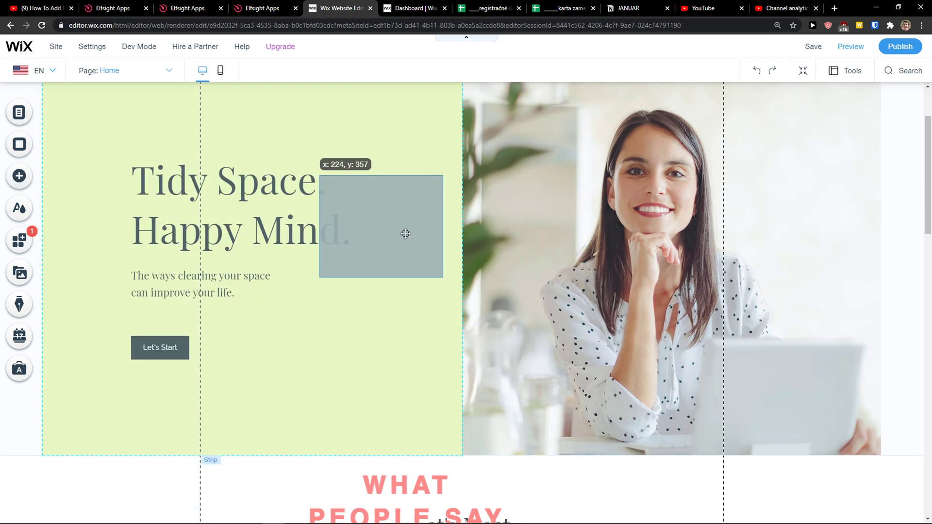
{"action": "left_click", "coordinate": [381, 225]}
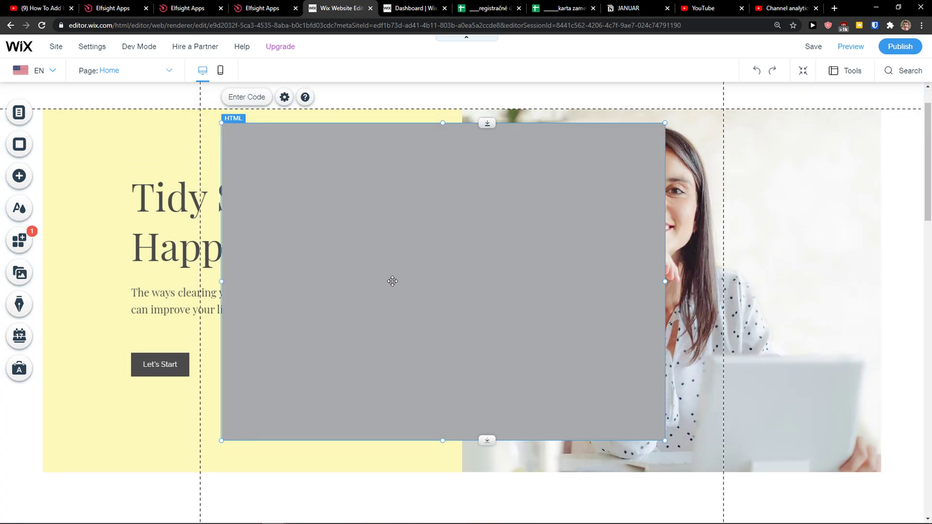
{"action": "left_click", "coordinate": [284, 97]}
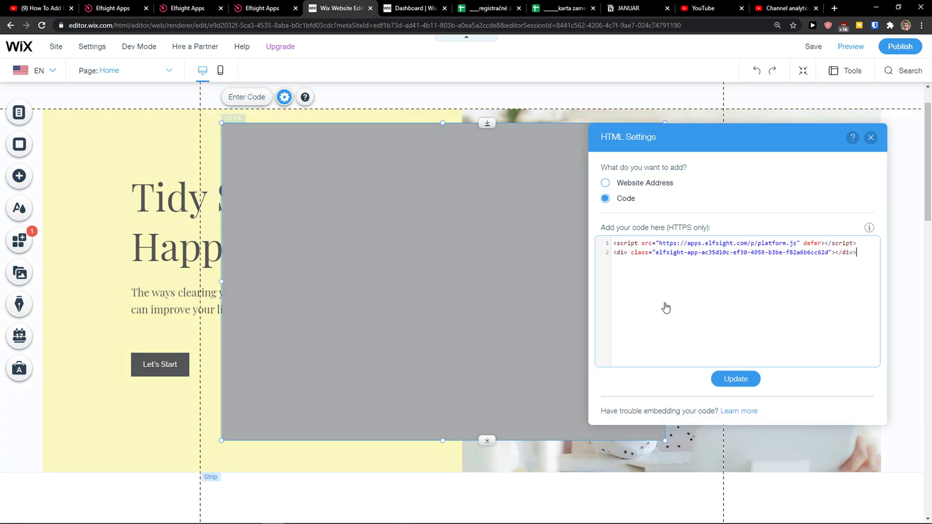
Replace the embed's code with the copied Elfsight popup widget code and update
{"action": "left_click", "coordinate": [735, 379]}
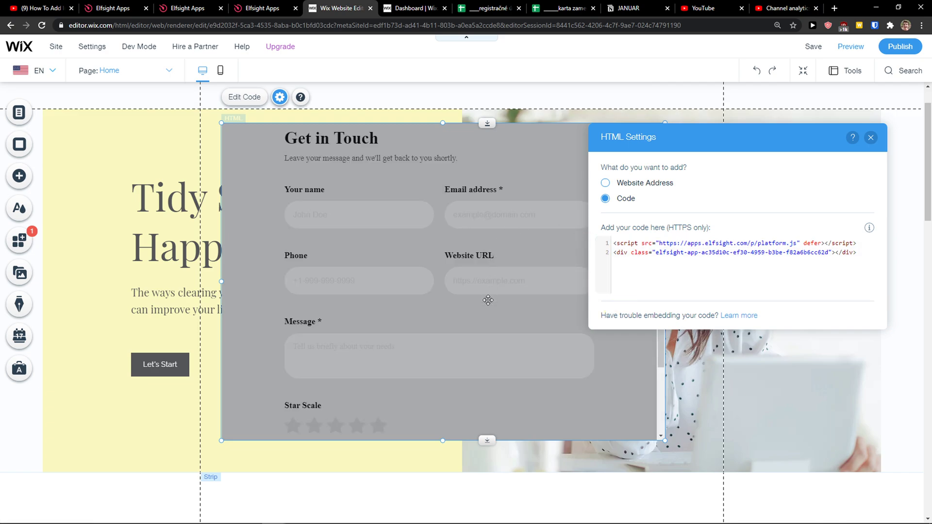
{"action": "left_click", "coordinate": [110, 8]}
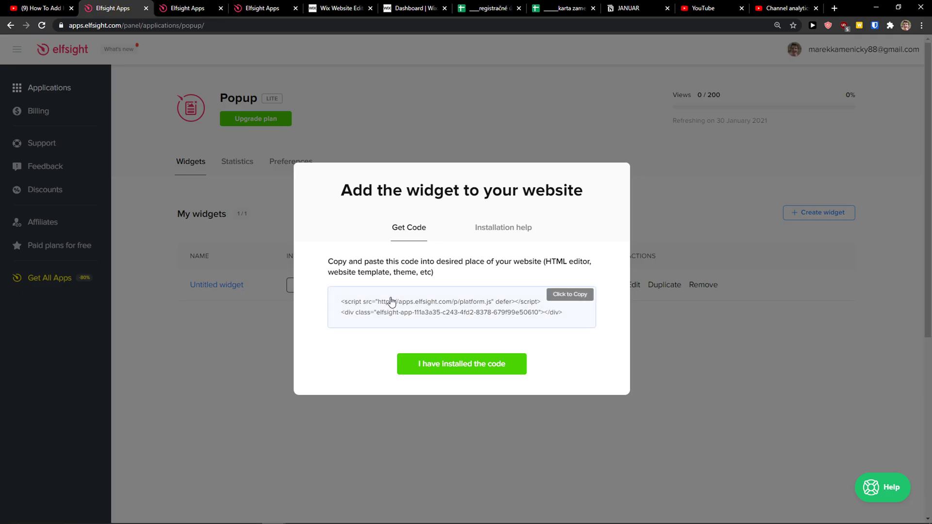
{"action": "left_click", "coordinate": [338, 8]}
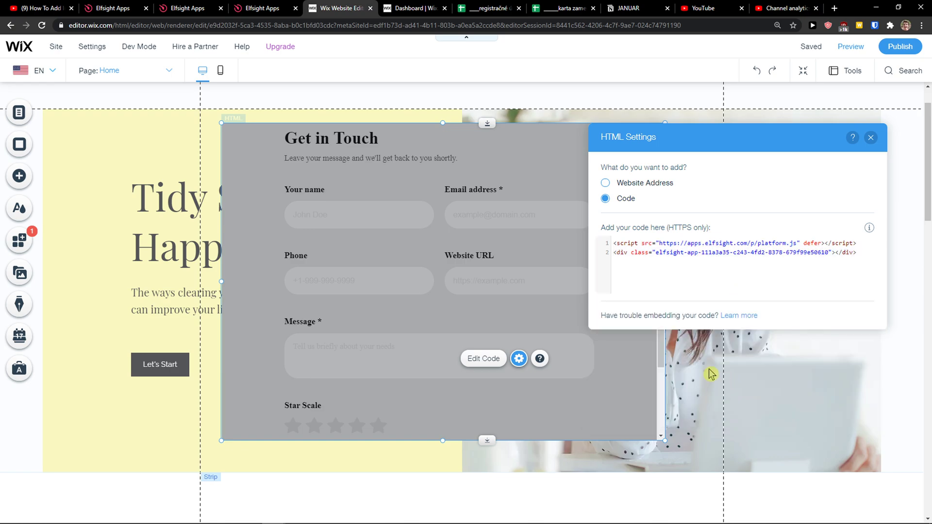
{"action": "left_click", "coordinate": [870, 137]}
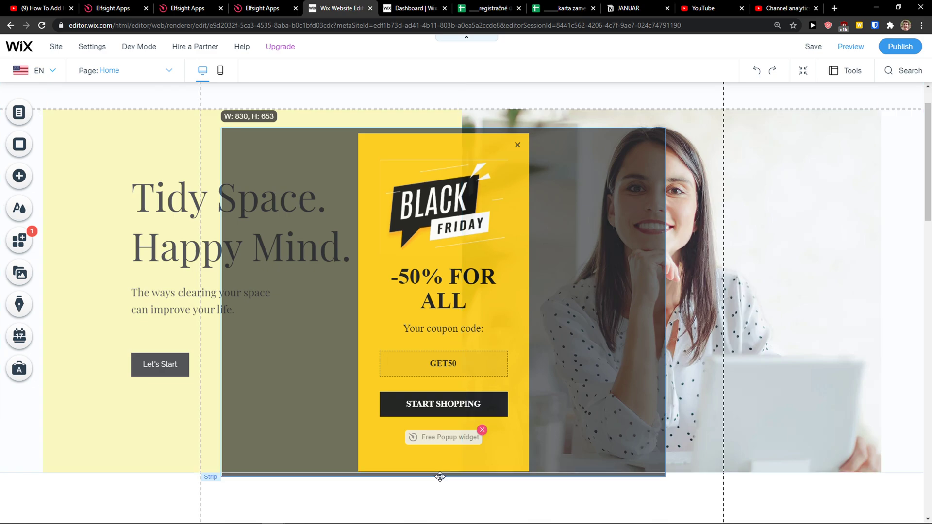
Resize the popup's HTML element to span the hero section's full width and height
{"action": "left_click", "coordinate": [279, 101]}
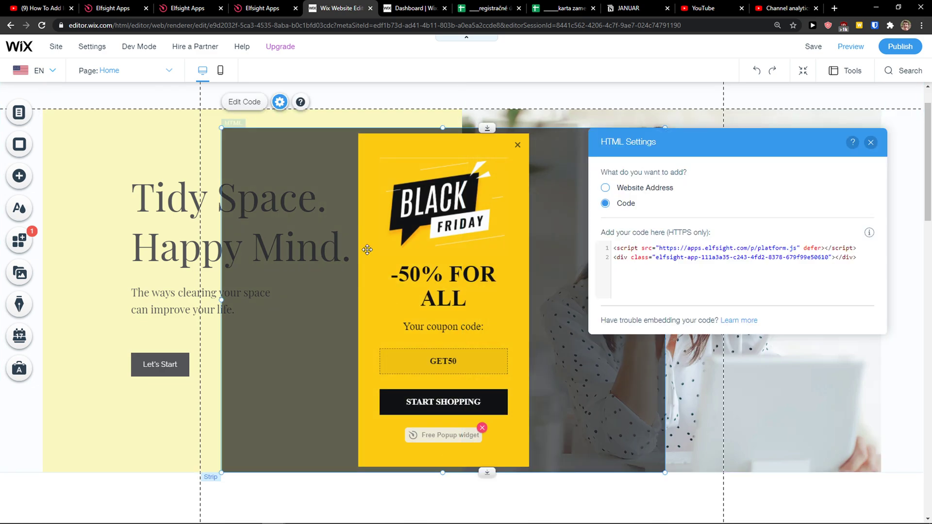
{"action": "left_click", "coordinate": [870, 142]}
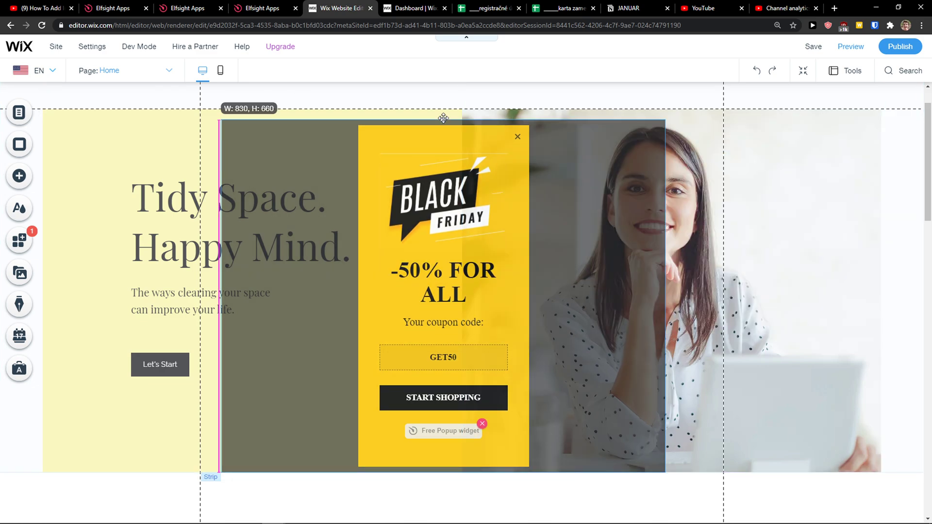
{"action": "left_click", "coordinate": [279, 94]}
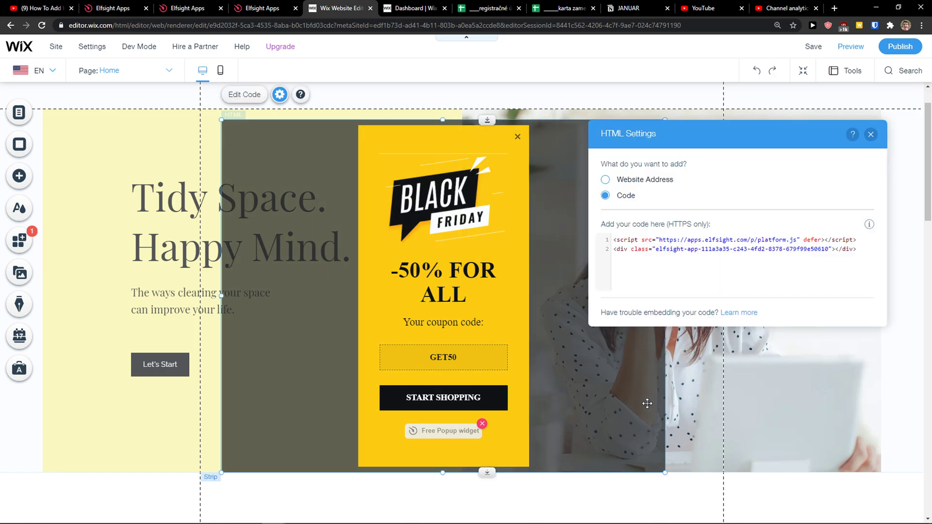
{"action": "mouse_move", "coordinate": [646, 403]}
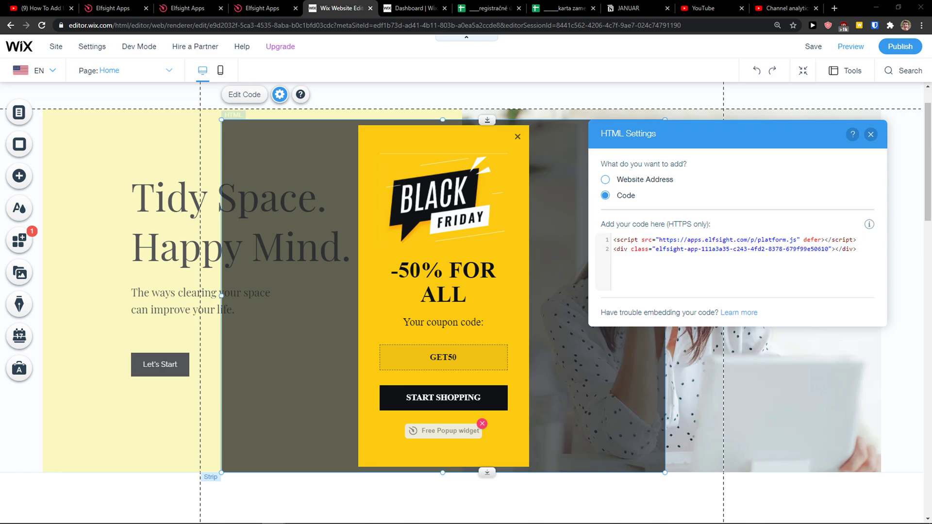
{"action": "left_click", "coordinate": [871, 134]}
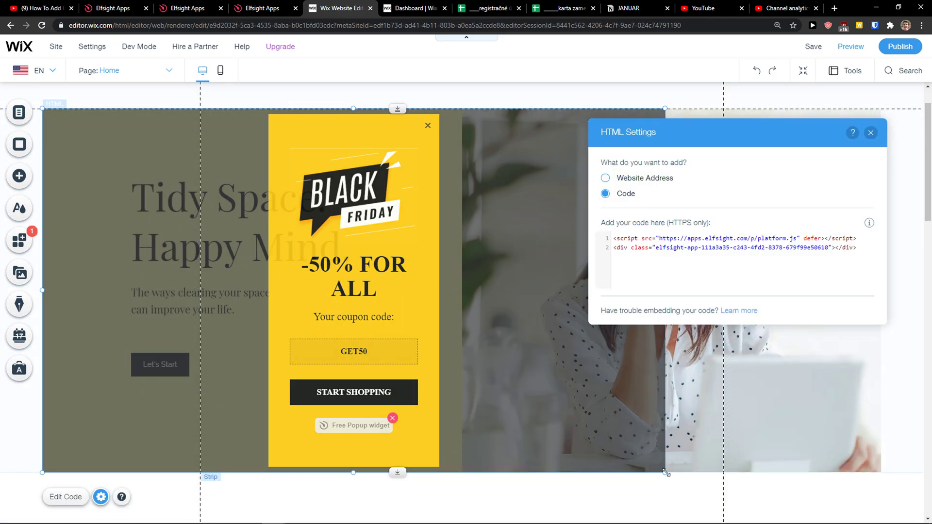
{"action": "left_click", "coordinate": [870, 132]}
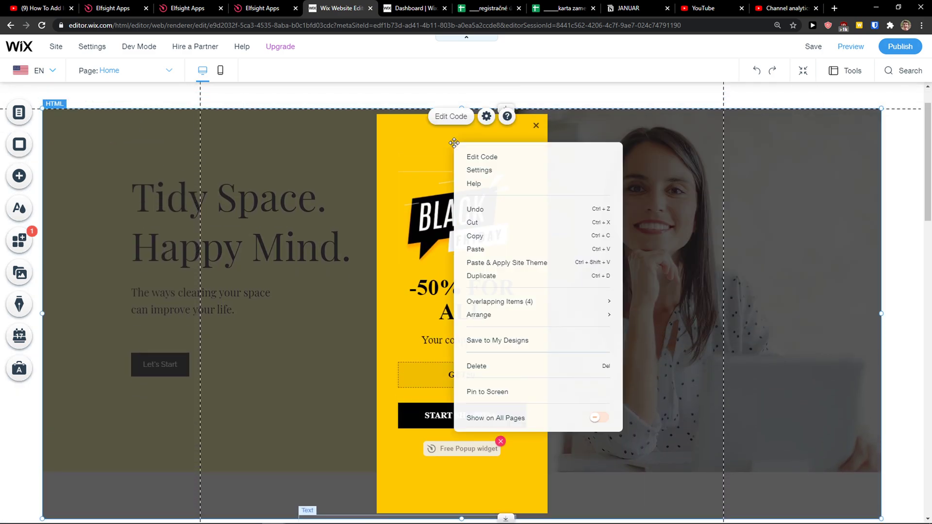
Pin the popup embed to the top-centre of the screen and preview the site
{"action": "left_click", "coordinate": [487, 391]}
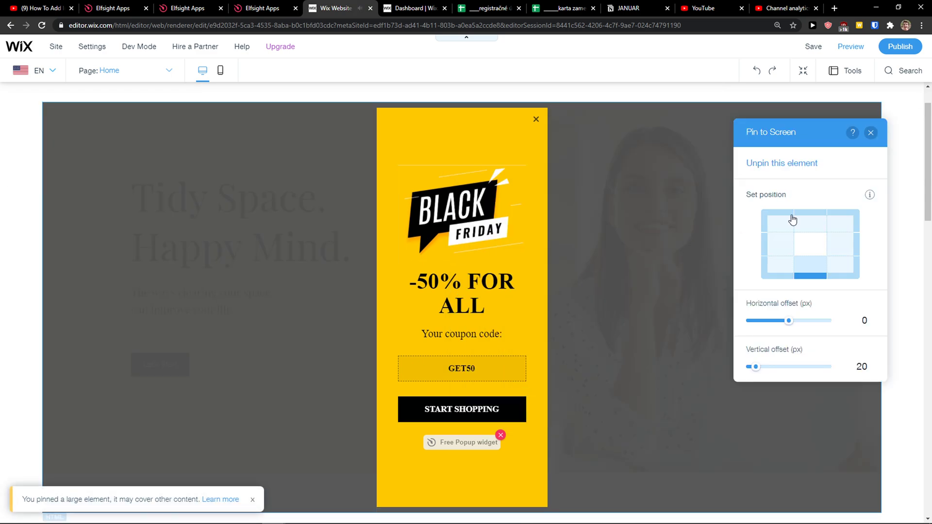
{"action": "left_click", "coordinate": [808, 214]}
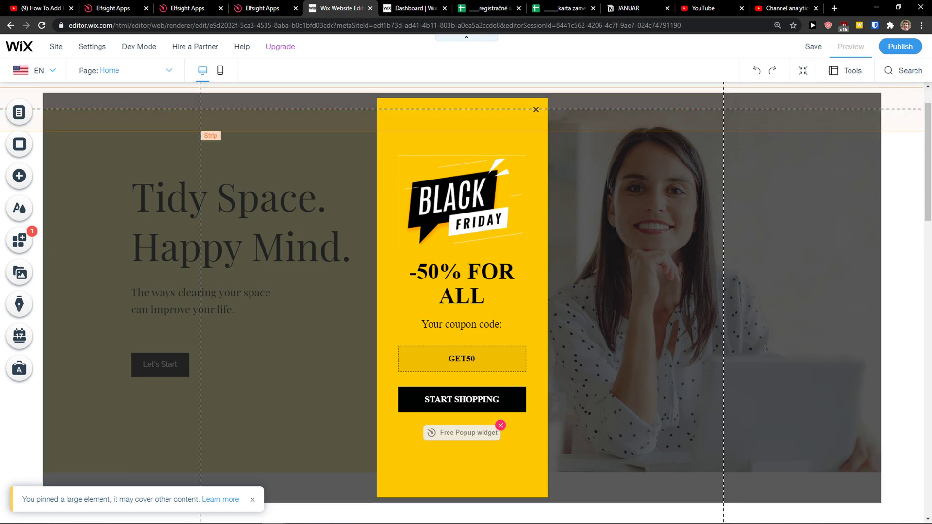
{"action": "left_click", "coordinate": [849, 46]}
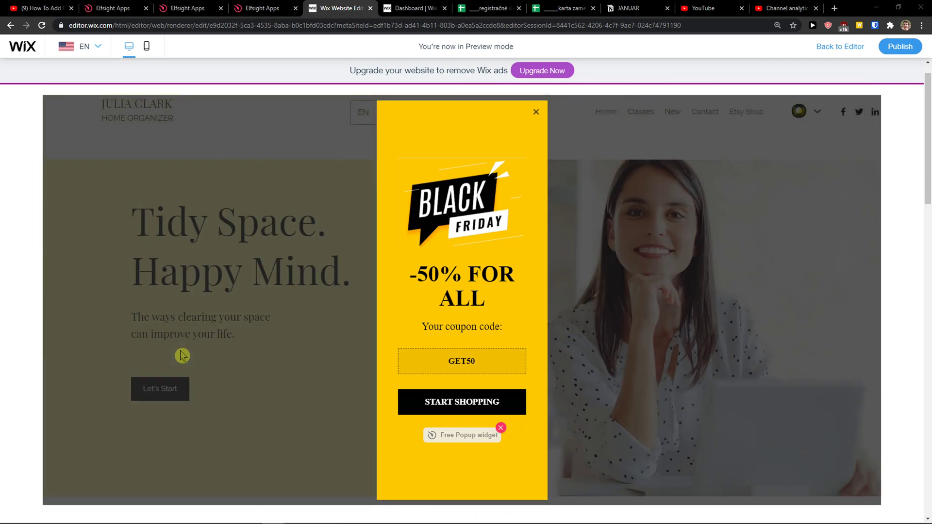
Widen the pinned popup embed to full page width and preview it over the site
{"action": "left_click", "coordinate": [839, 47]}
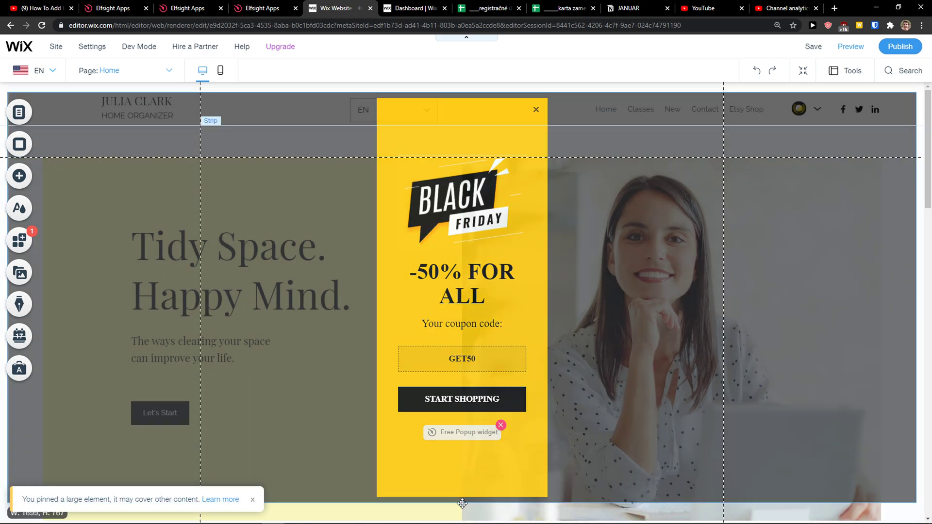
{"action": "left_click", "coordinate": [849, 46]}
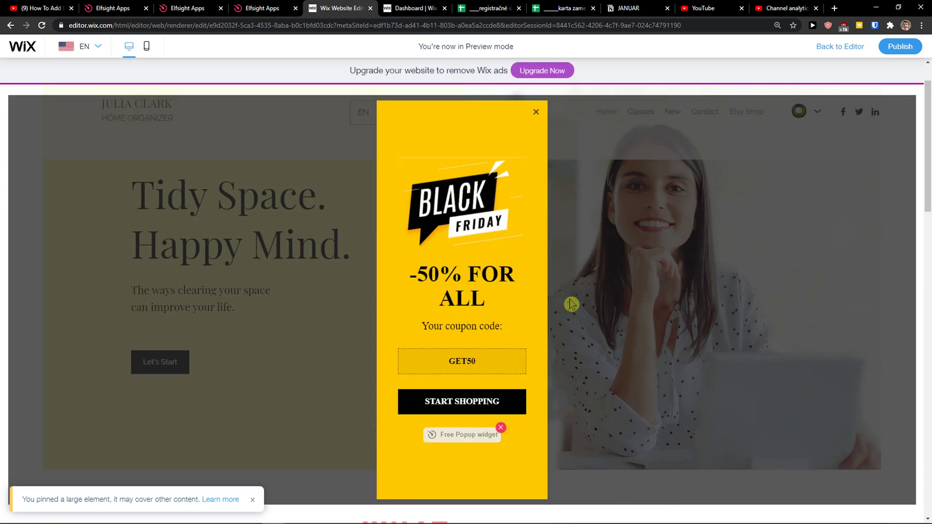
{"action": "scroll", "scroll_direction": "down", "scroll_amount": 3}
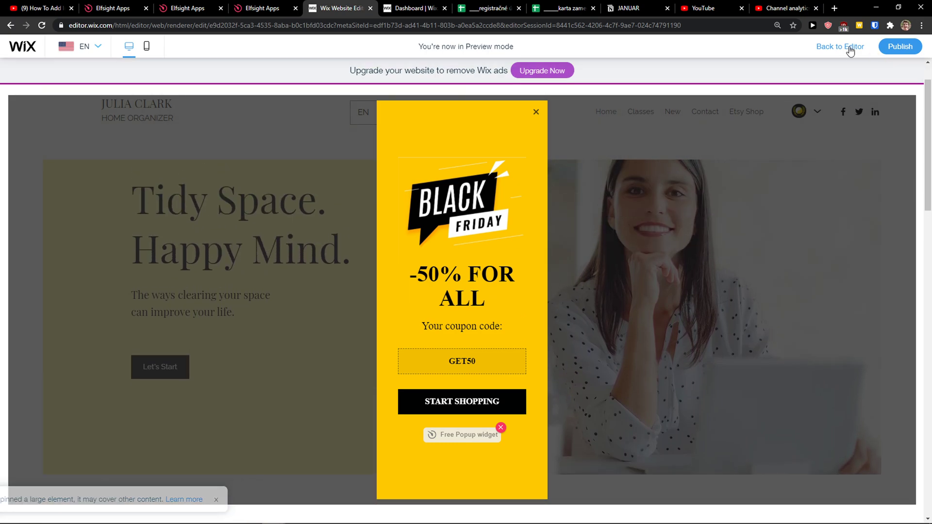
Adjust the pinned HTML popup element, preview again, and close the Black Friday popup
{"action": "left_click", "coordinate": [838, 46]}
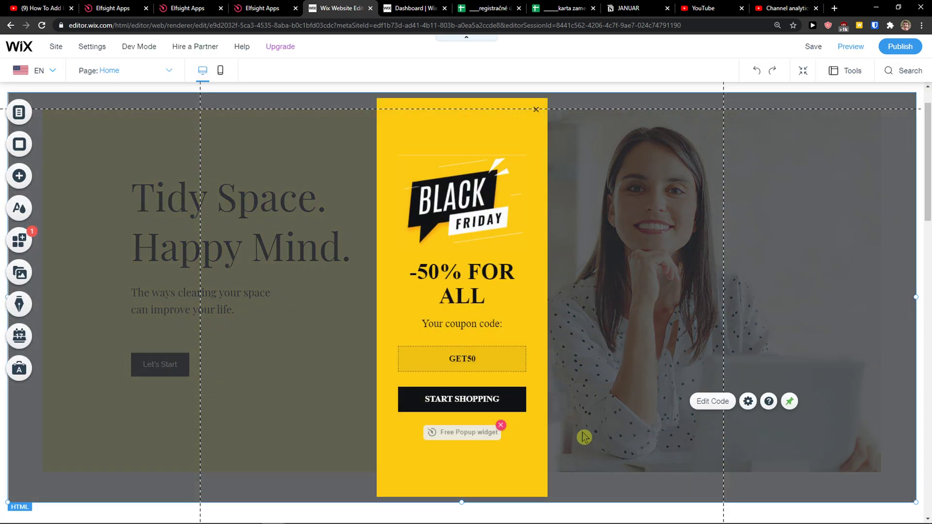
{"action": "left_click", "coordinate": [789, 402]}
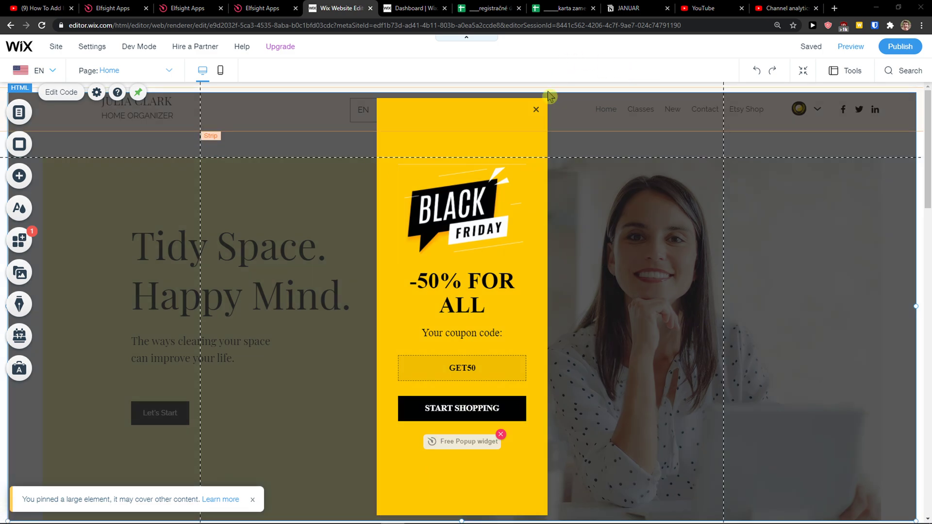
{"action": "mouse_move", "coordinate": [514, 123]}
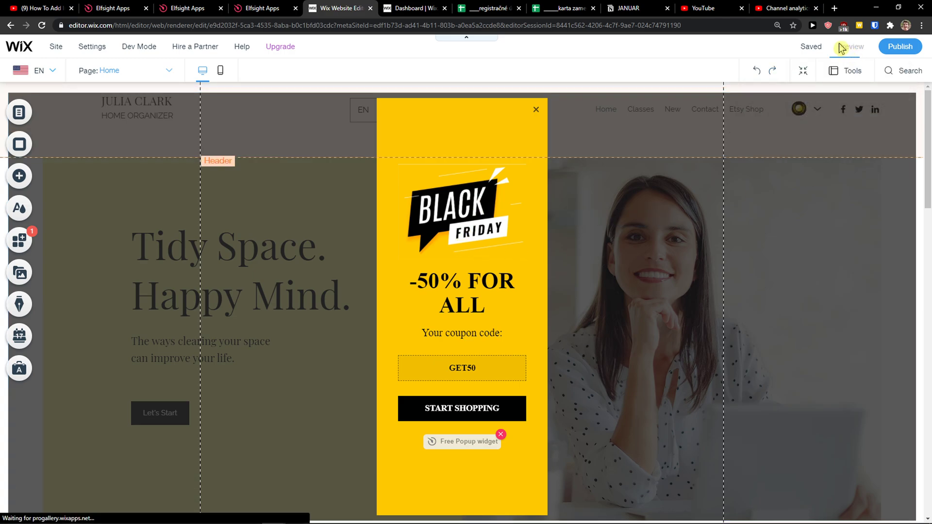
{"action": "left_click", "coordinate": [850, 47]}
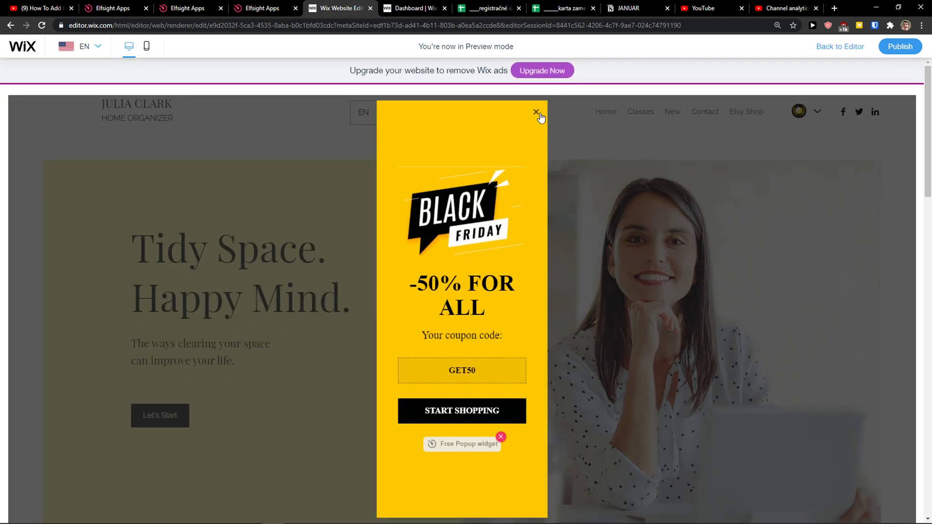
{"action": "left_click", "coordinate": [850, 47]}
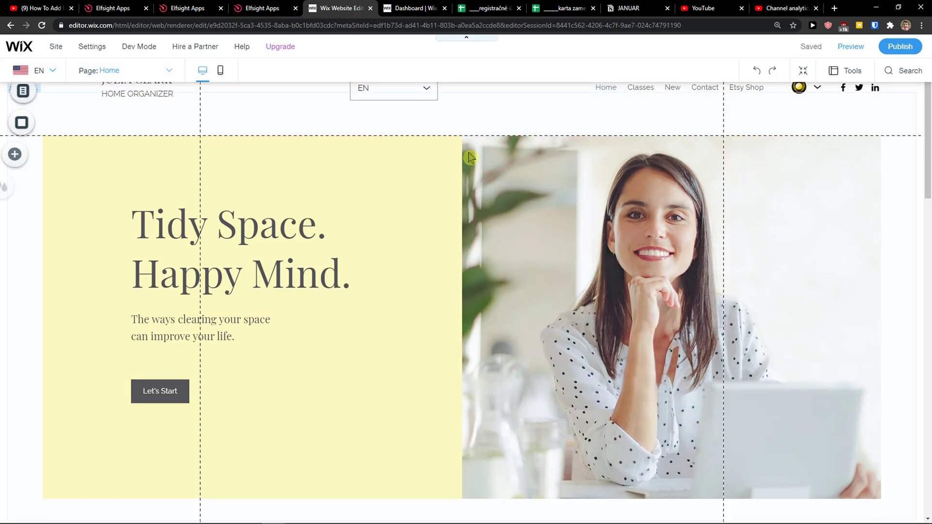